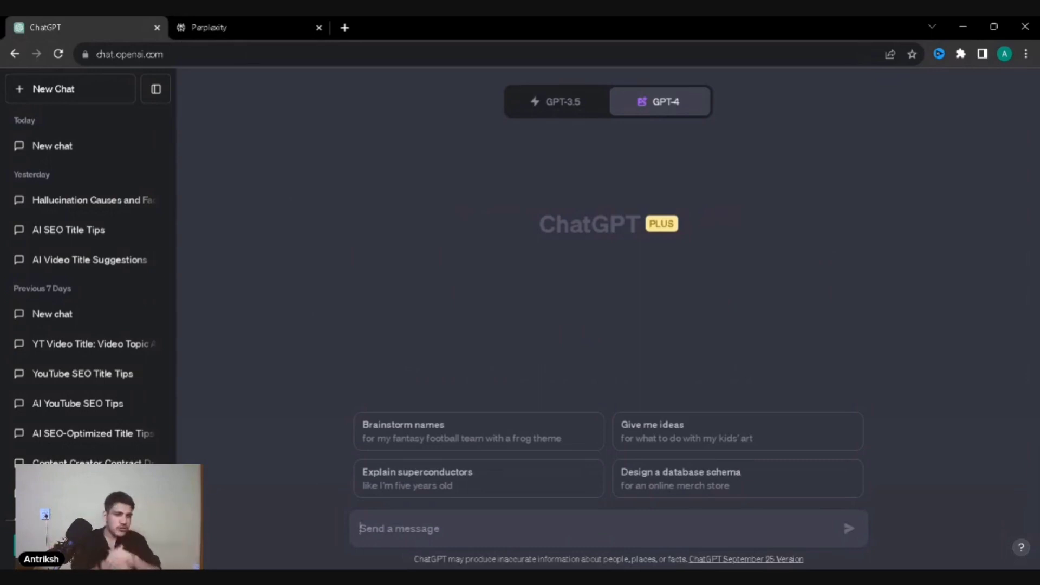
- Set the new ChatGPT chat to GPT-3.5, then bring up the Perplexity tab
click(557, 101)
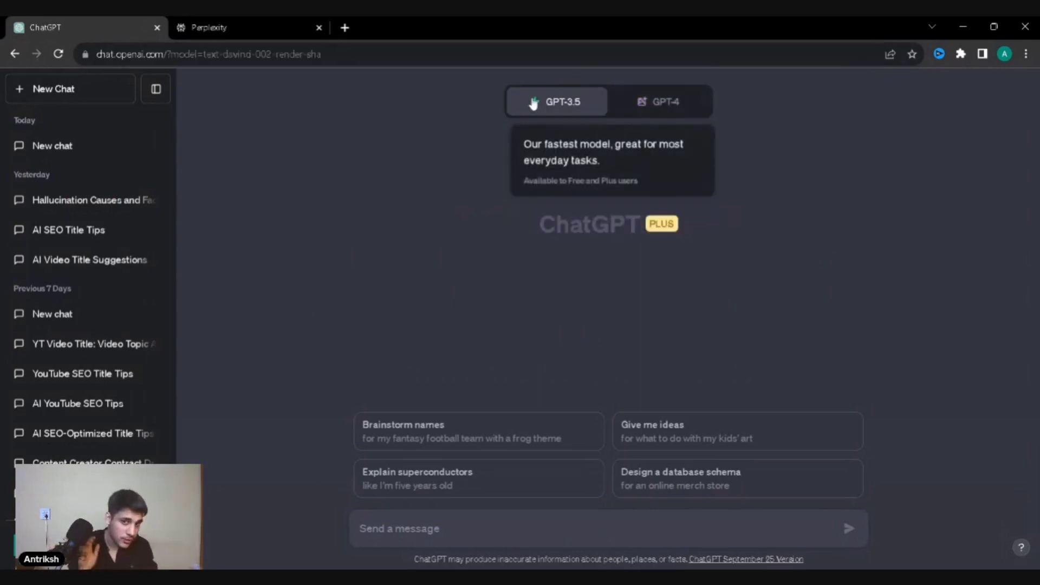
mouse_move(432, 203)
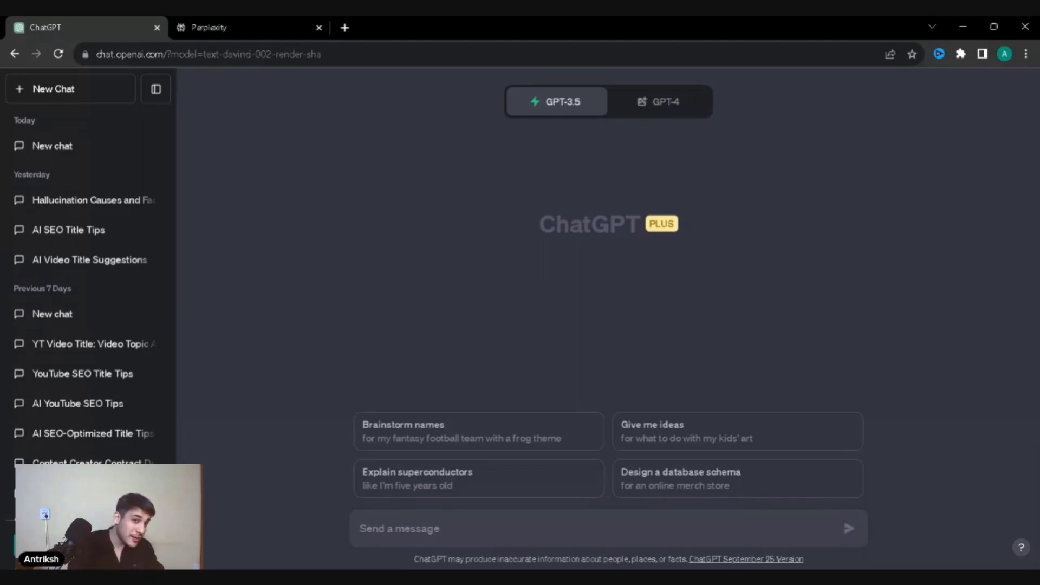
click(207, 27)
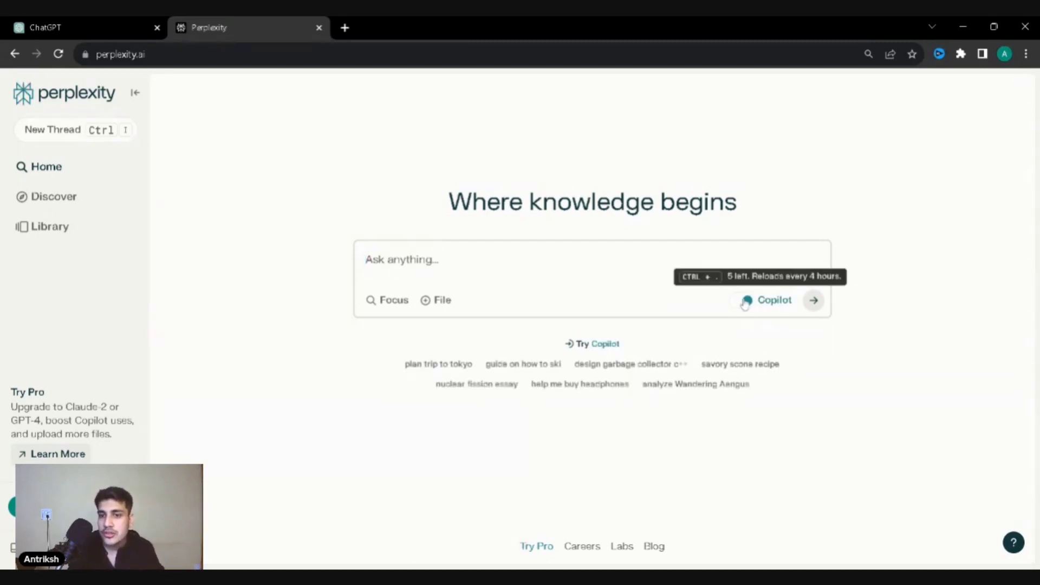
click(743, 300)
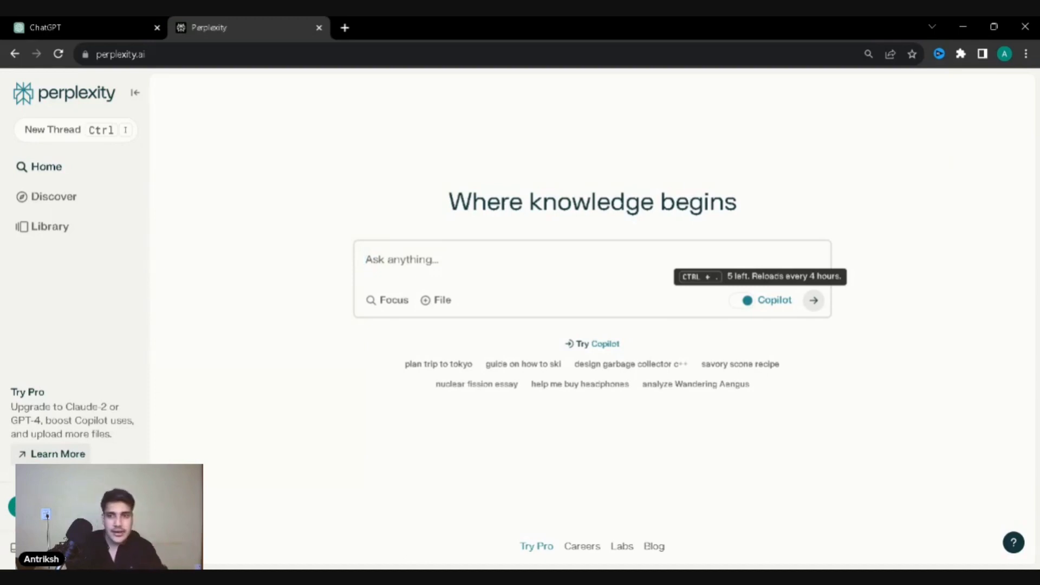
click(404, 259)
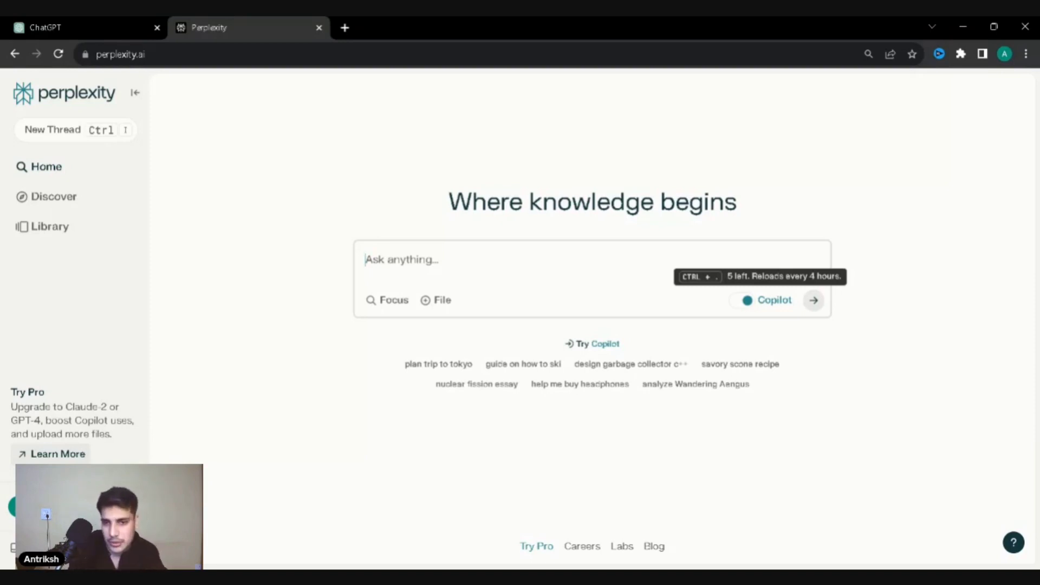
mouse_move(709, 291)
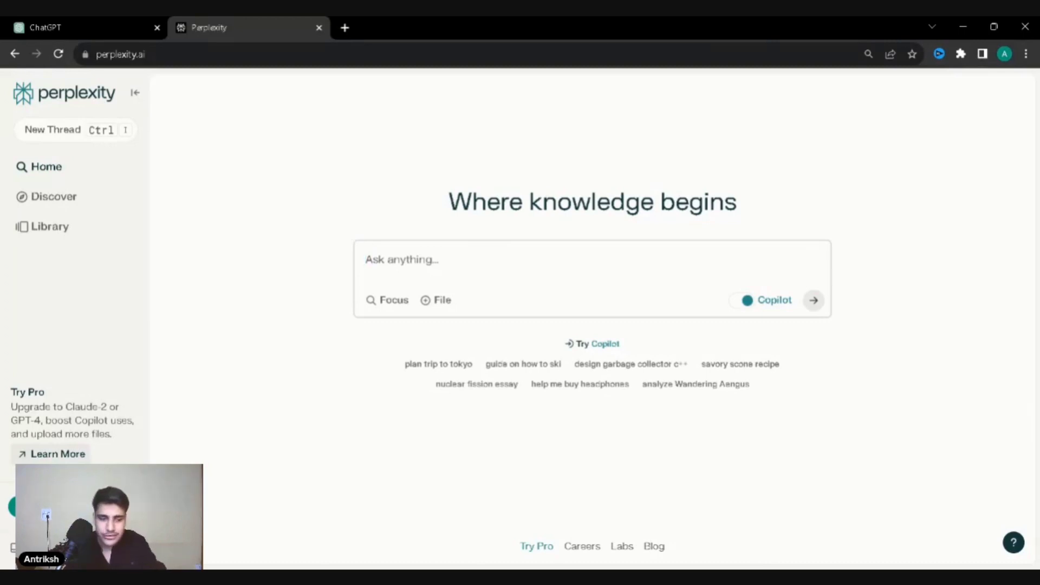
- Ask Perplexity 'what is milky way' with the Copilot toggle off
click(416, 259)
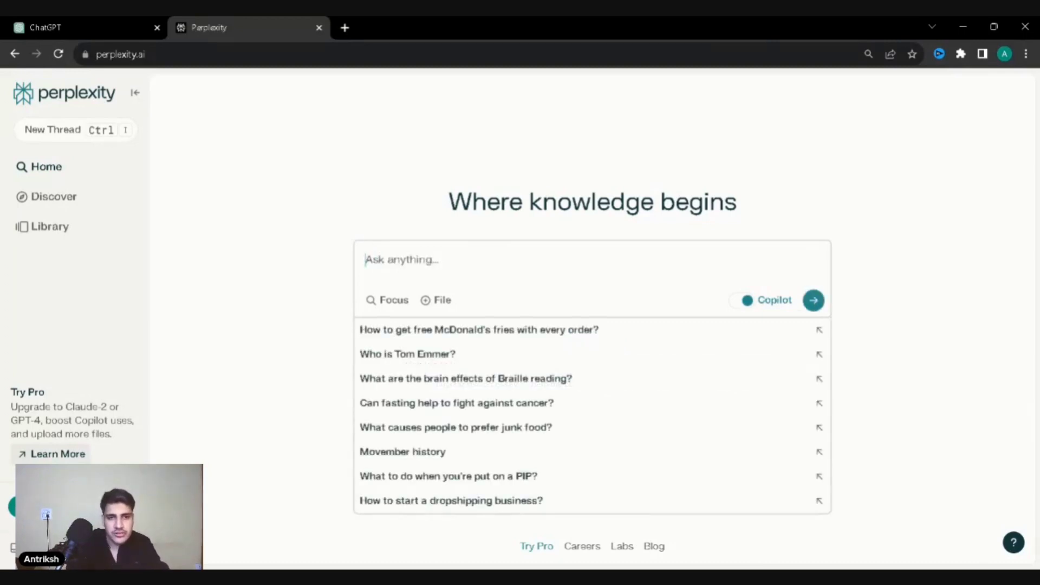
text(what is milky)
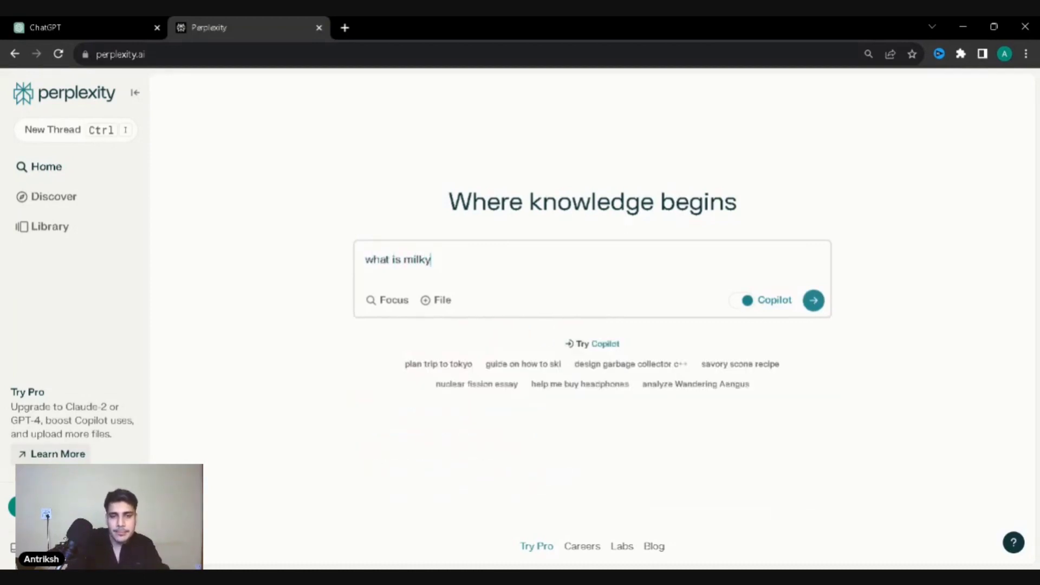
text(way)
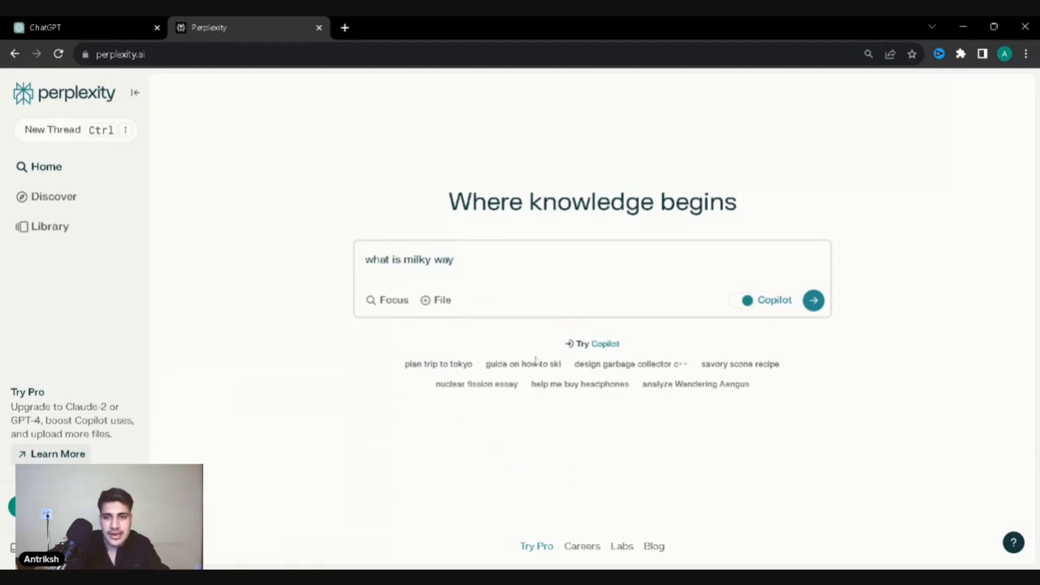
click(741, 300)
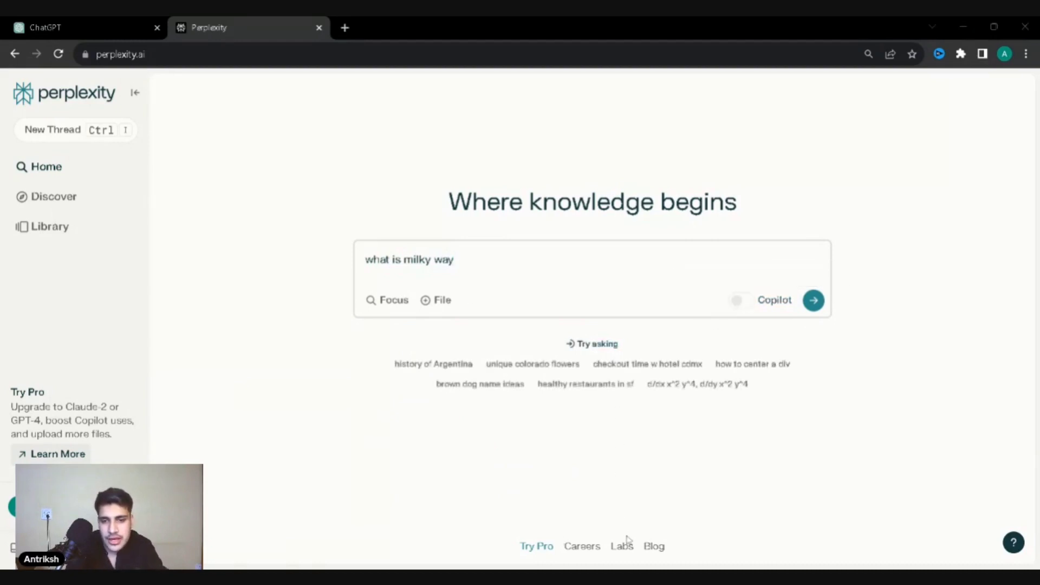
click(813, 300)
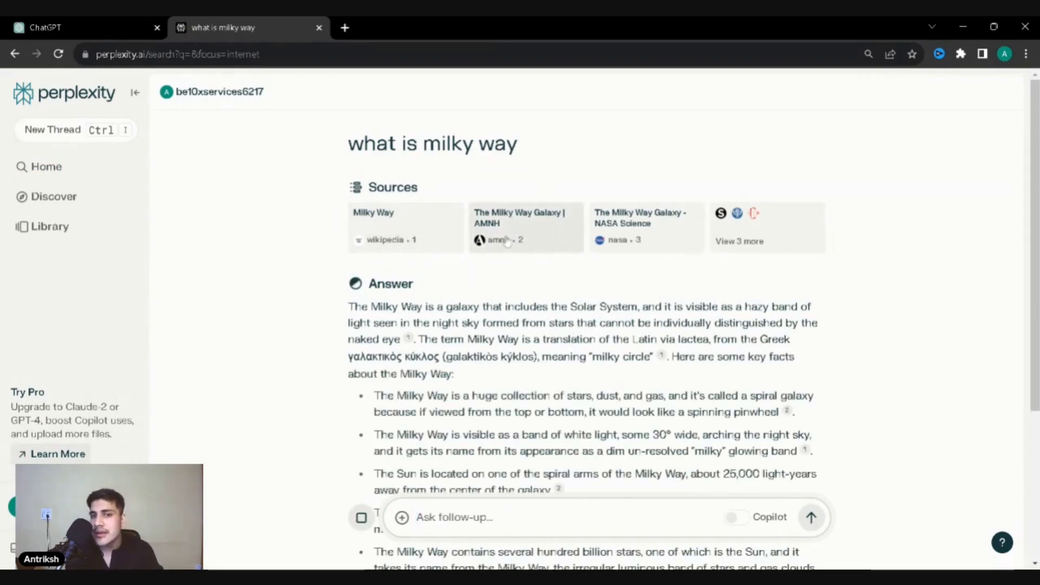
mouse_move(759, 248)
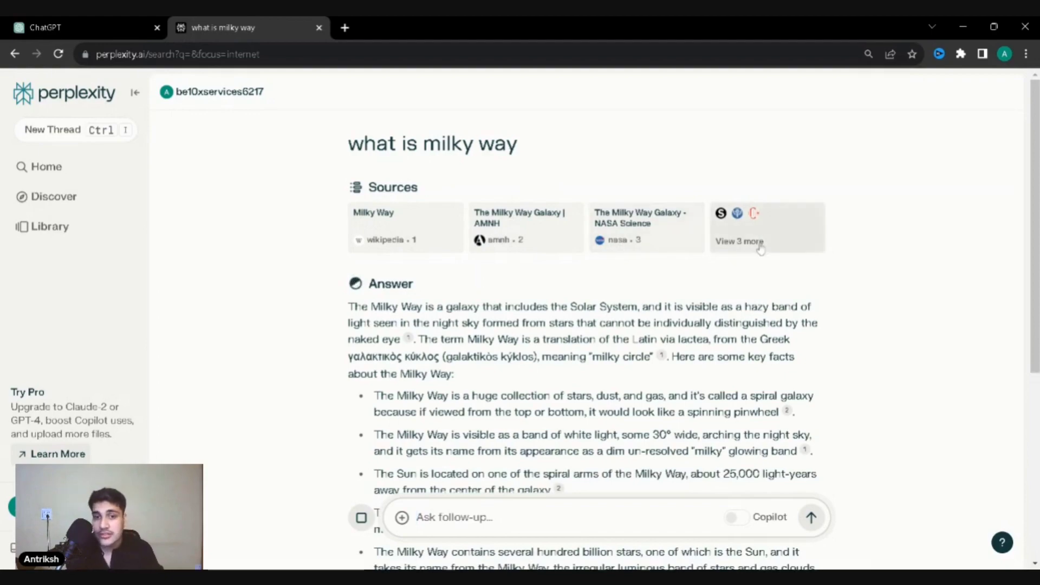
- Scroll past the sources and answer to the Related follow-up questions
scroll(down, 3)
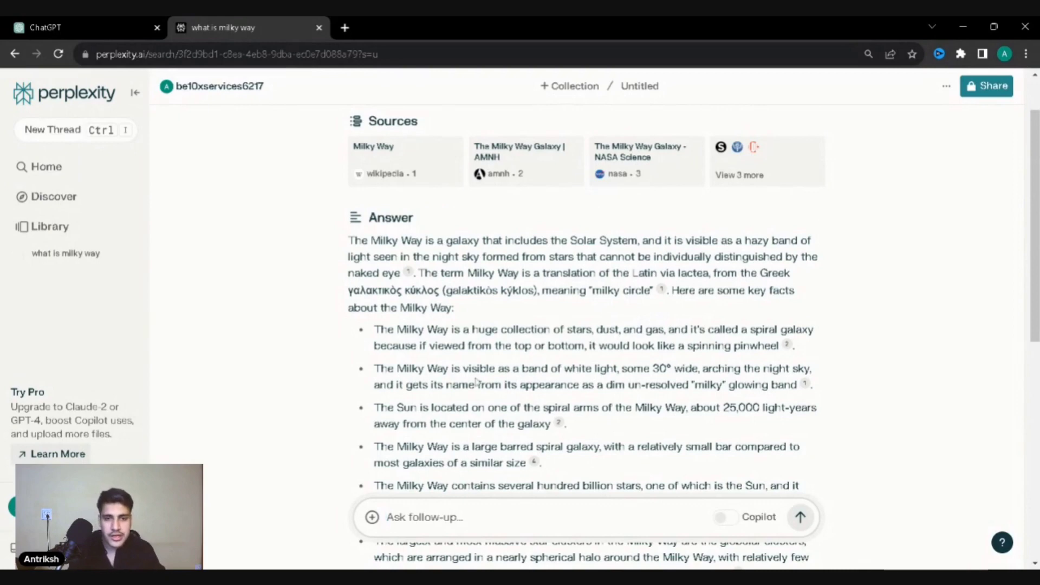
scroll(down, 3)
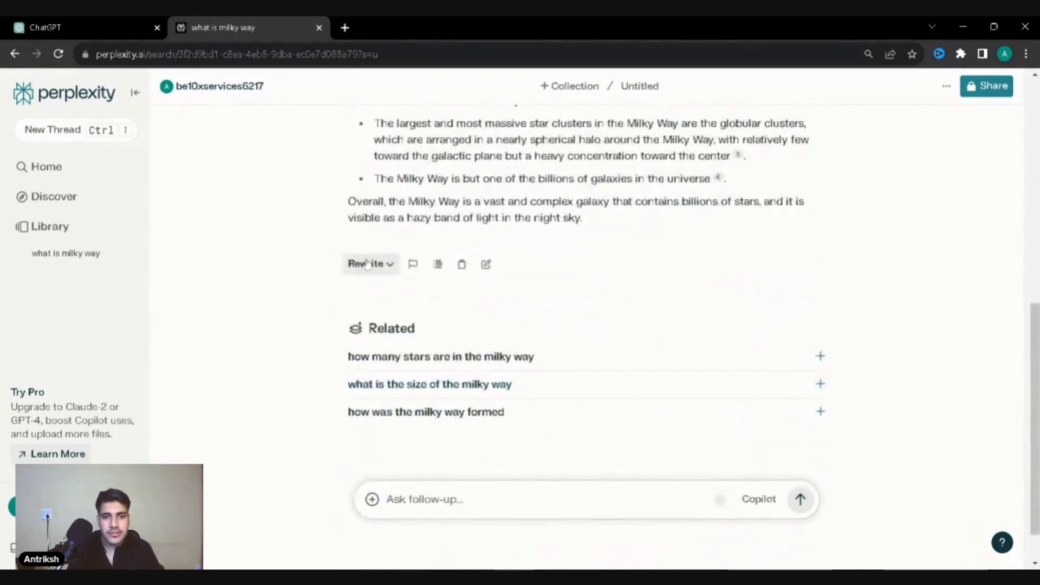
- Rewrite the Milky Way answer using the Copilot option
click(366, 264)
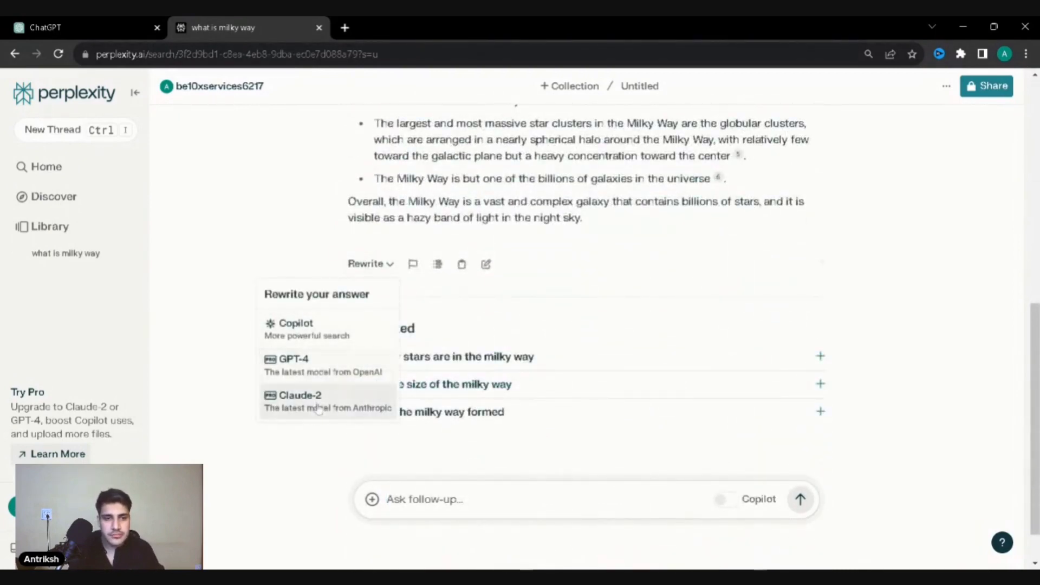
click(292, 323)
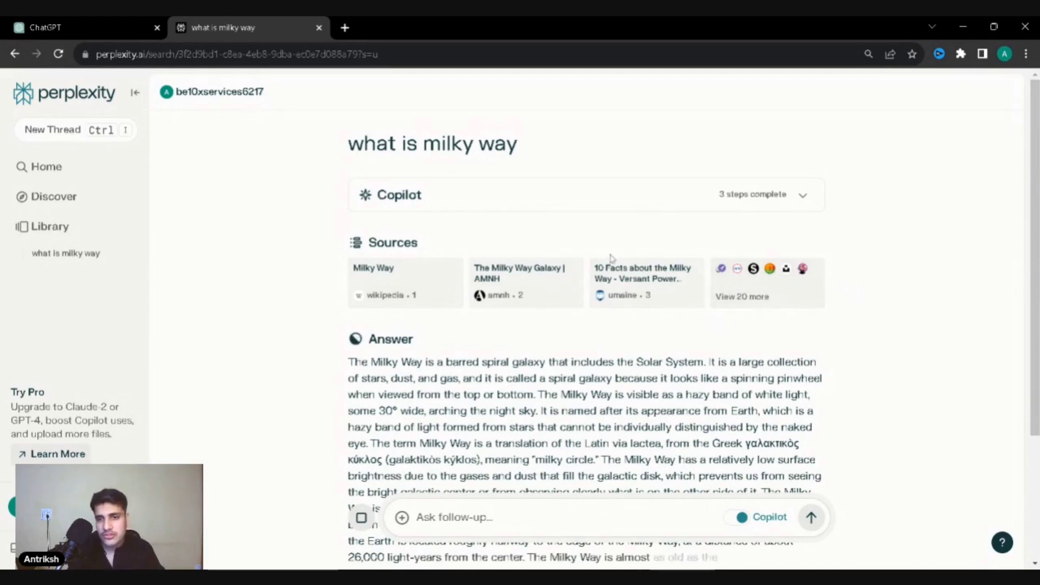
- Enlarge and close two spiral galaxy images, then return to the ChatGPT tab
scroll(down, 3)
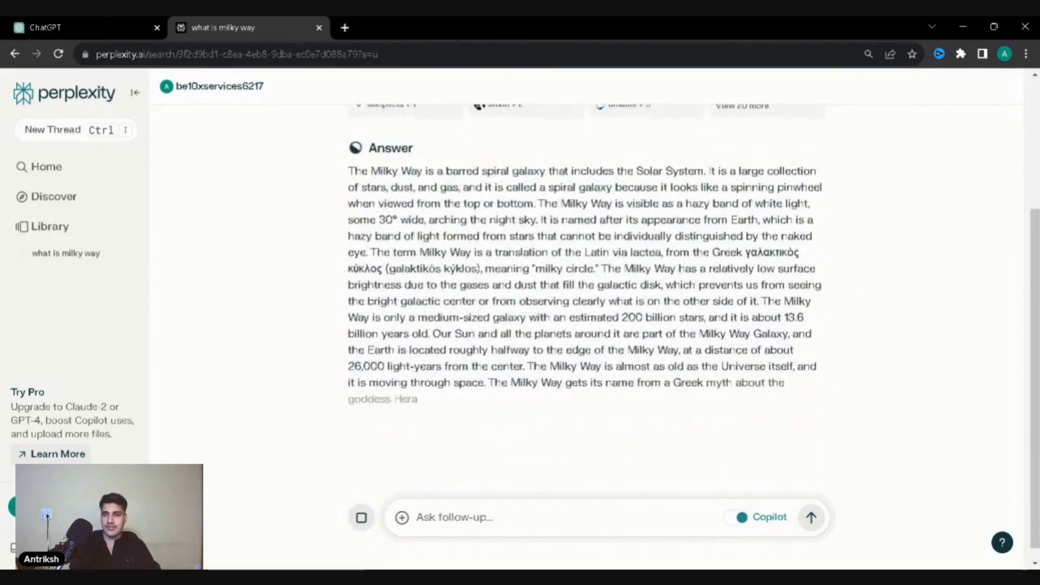
scroll(down, 3)
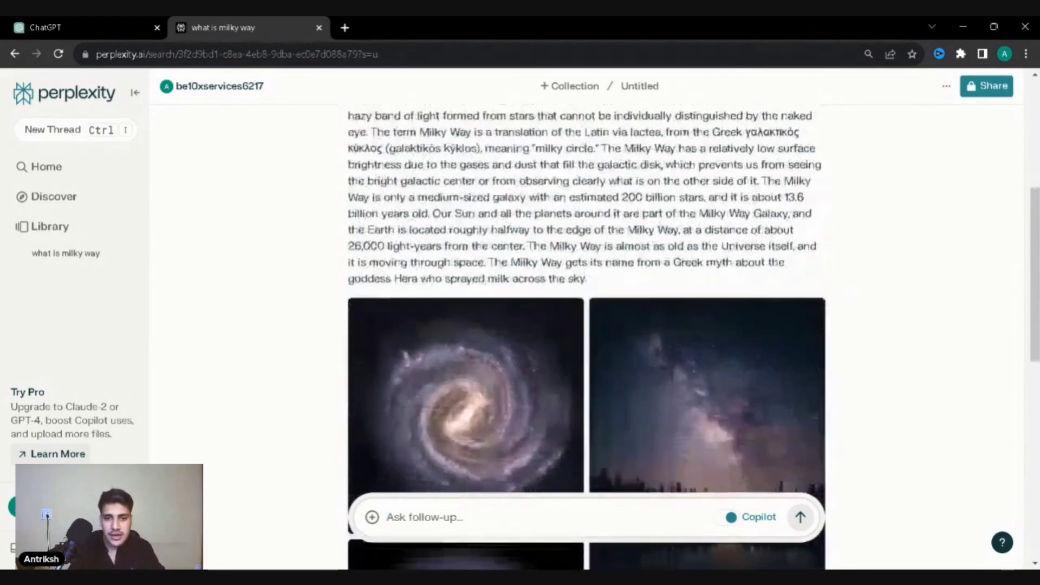
click(460, 414)
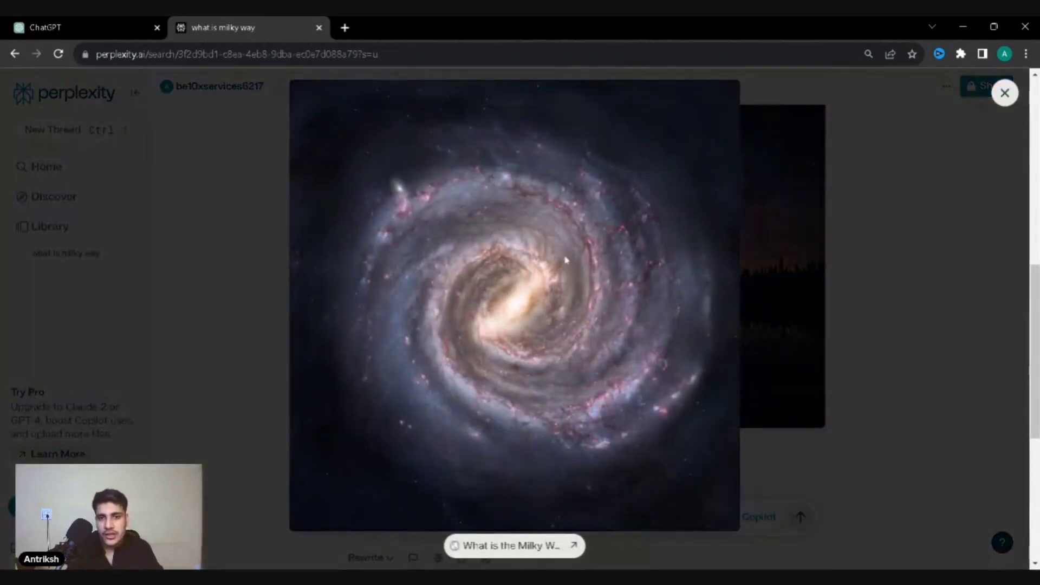
click(1004, 92)
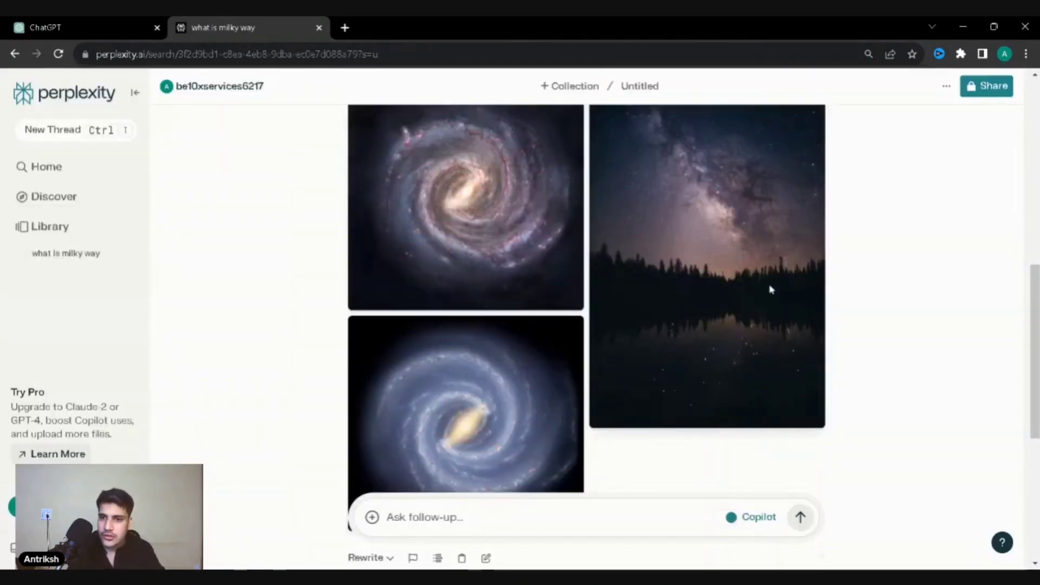
mouse_move(457, 376)
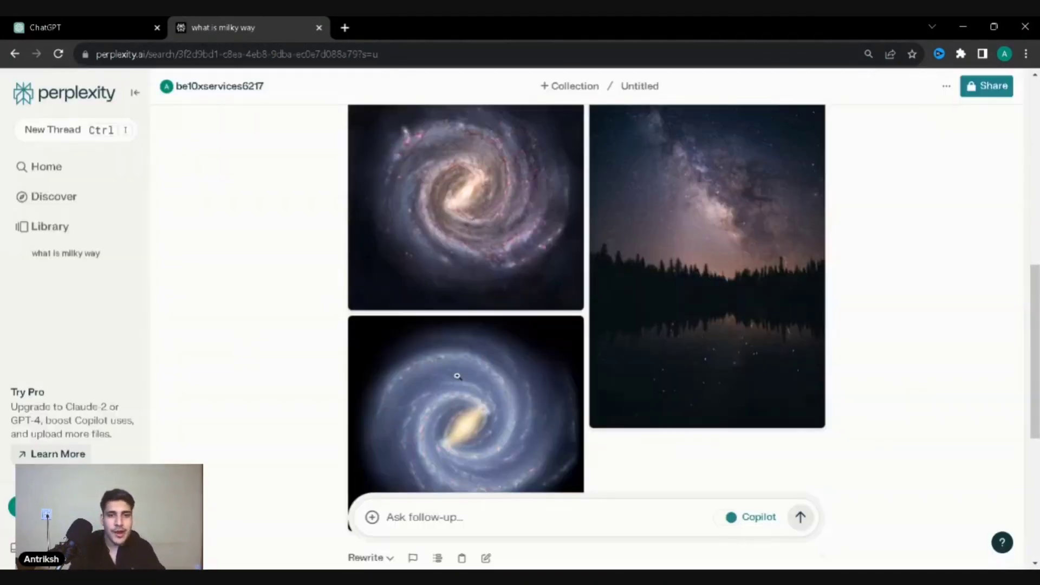
click(458, 377)
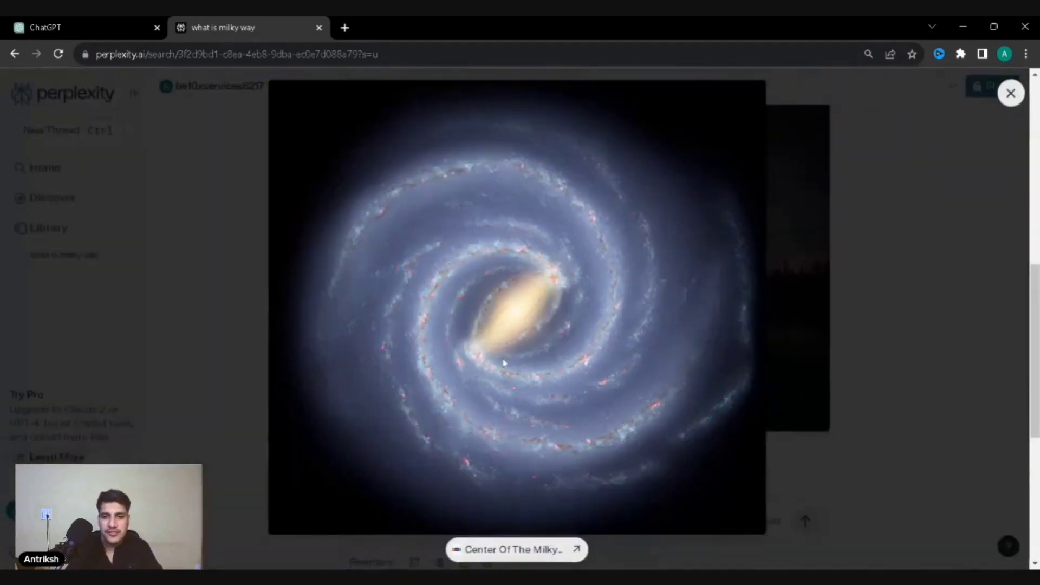
click(1011, 92)
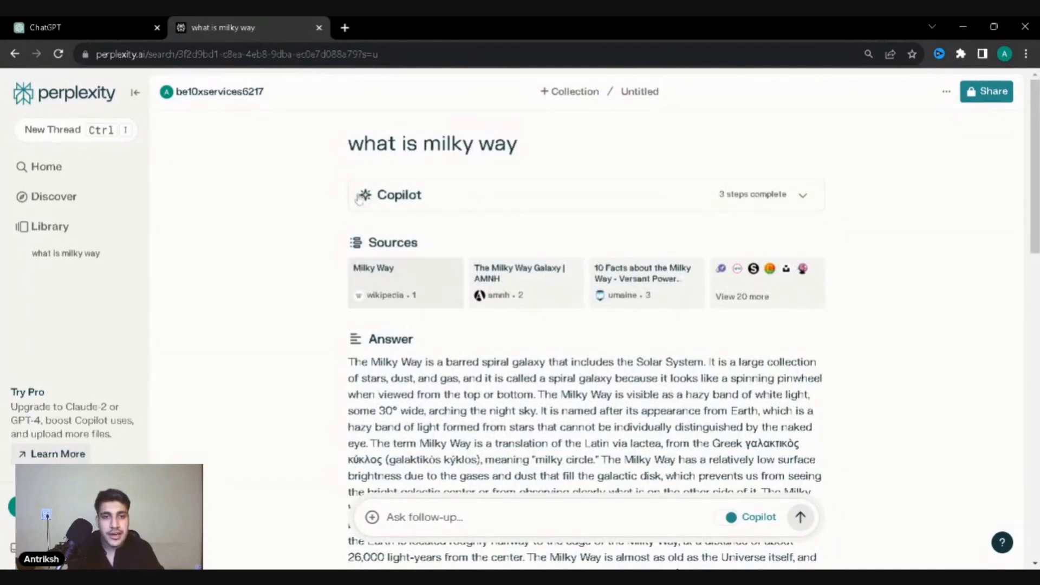
scroll(down, 3)
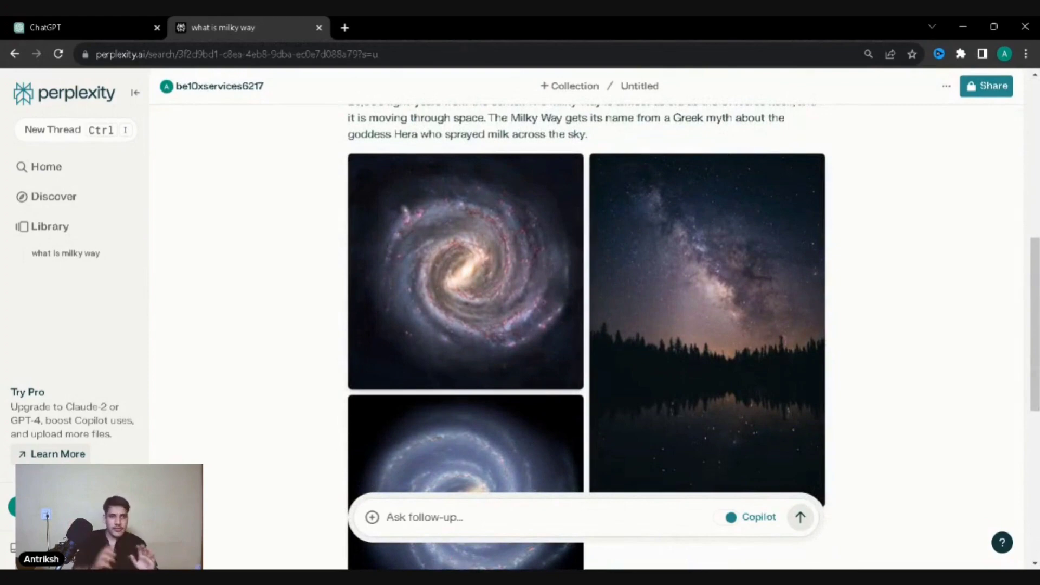
click(43, 27)
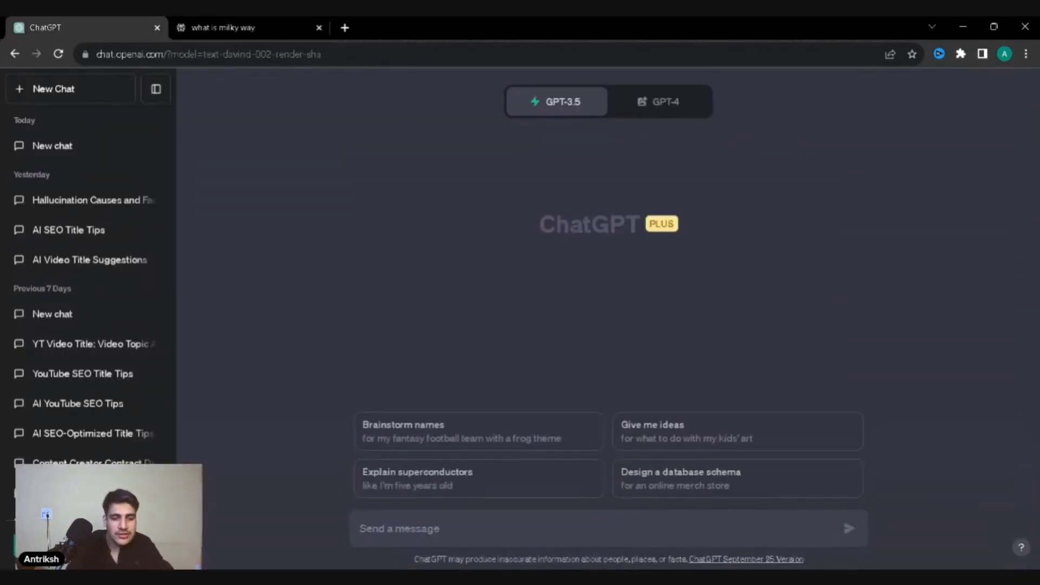
- Send 'Milky way' to ChatGPT and read its answer
text(Milky w)
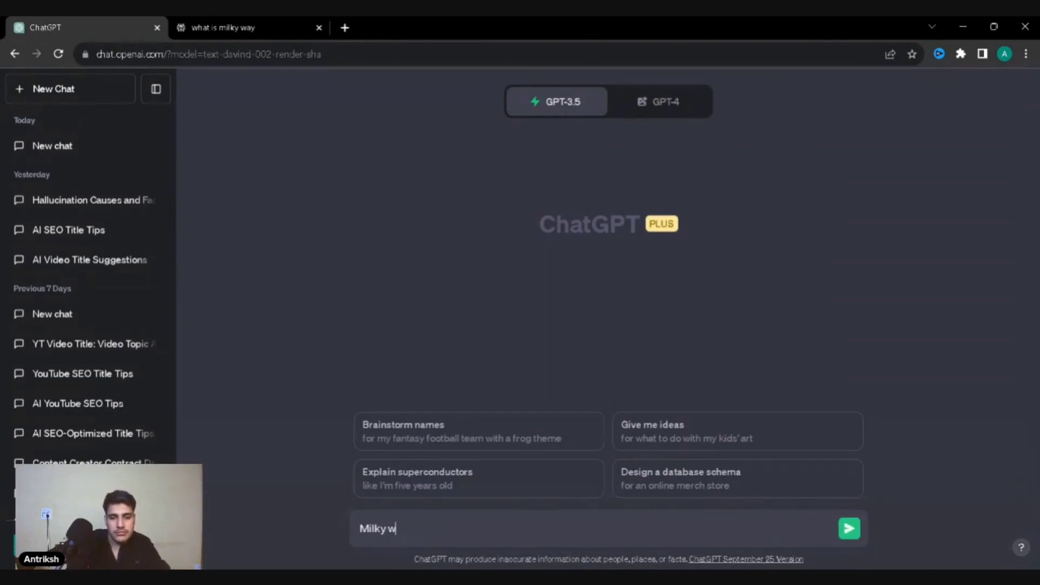
click(851, 529)
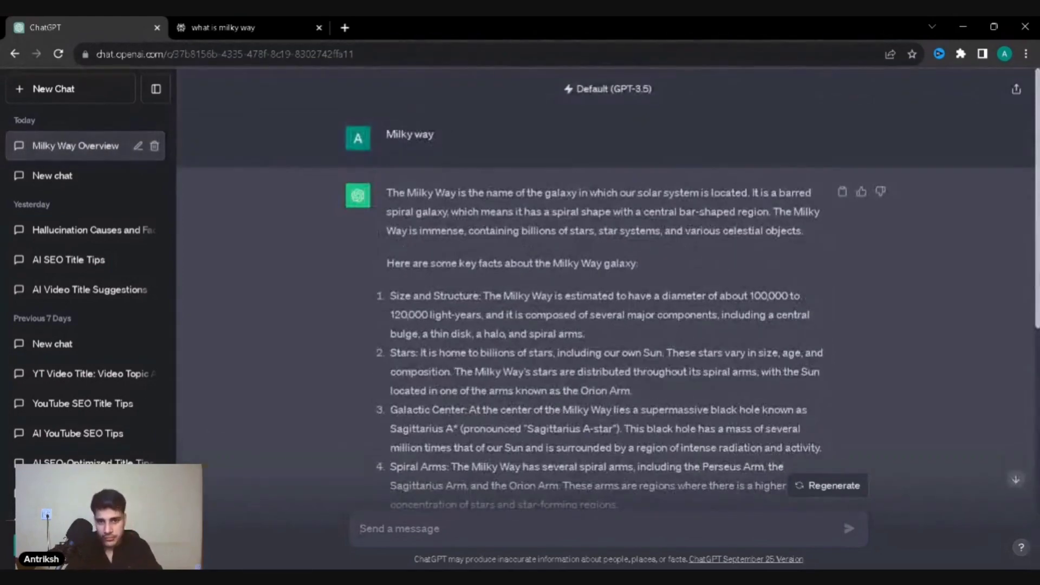
scroll(down, 3)
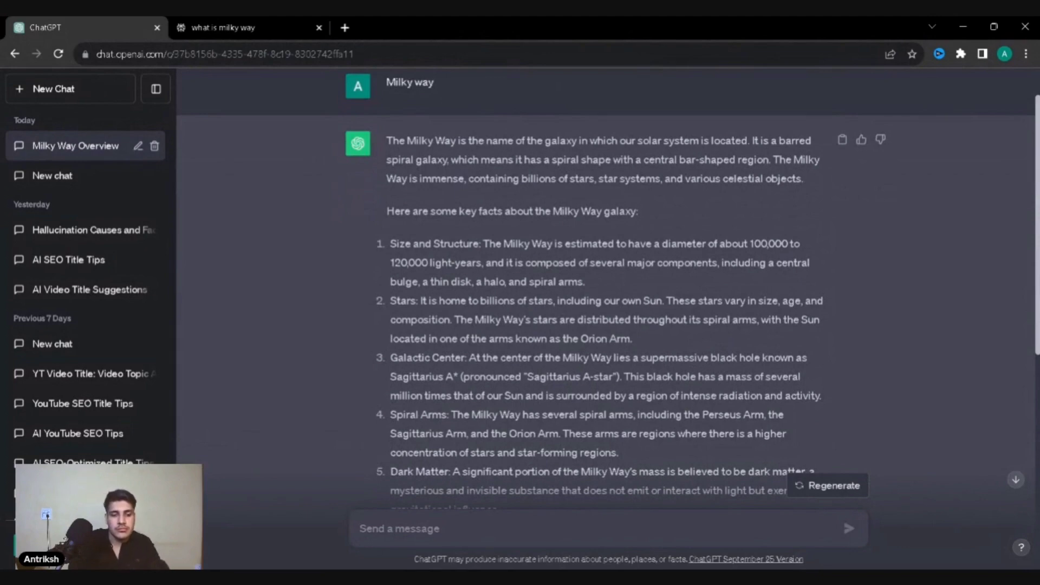
- Send ChatGPT the correction 'It is not 120000 light years it is more'
text(It is)
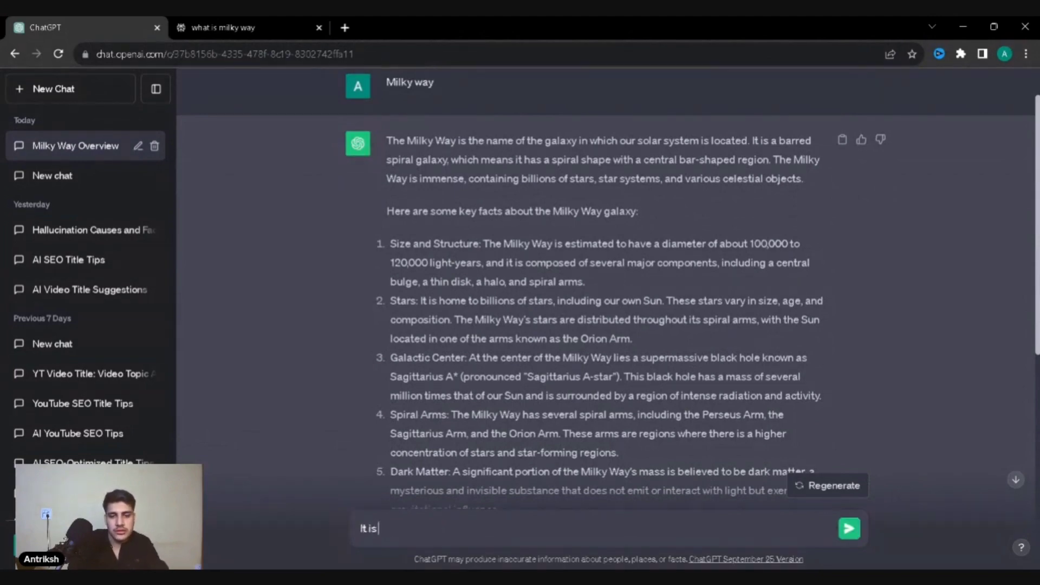
text(not)
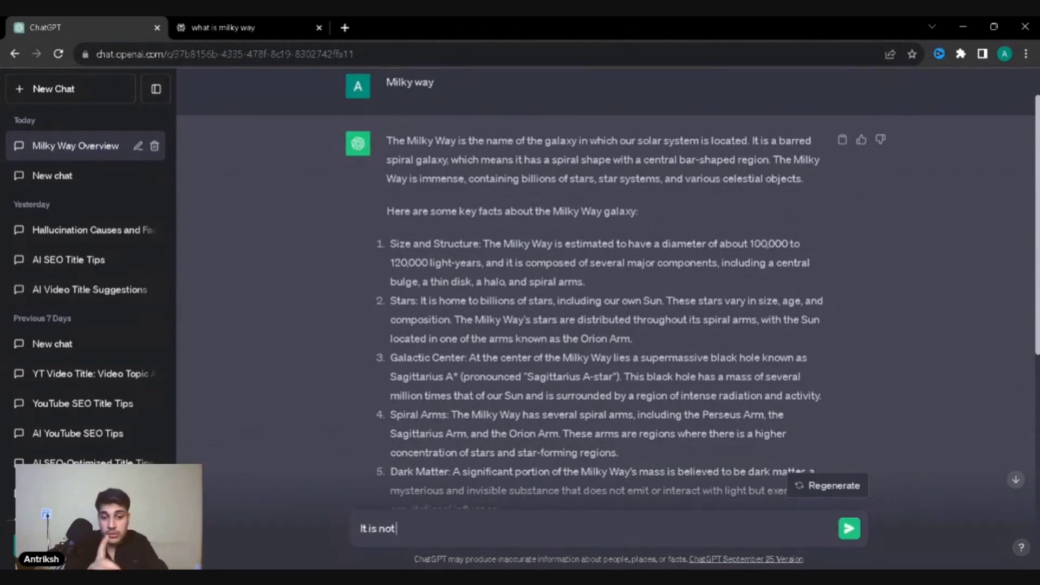
text(120000 light years)
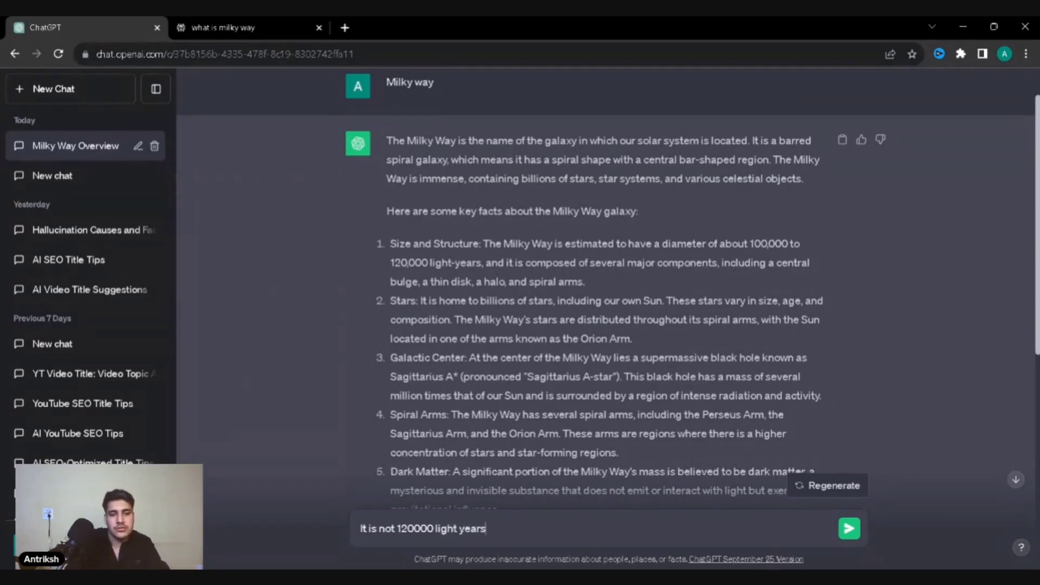
text(it is m)
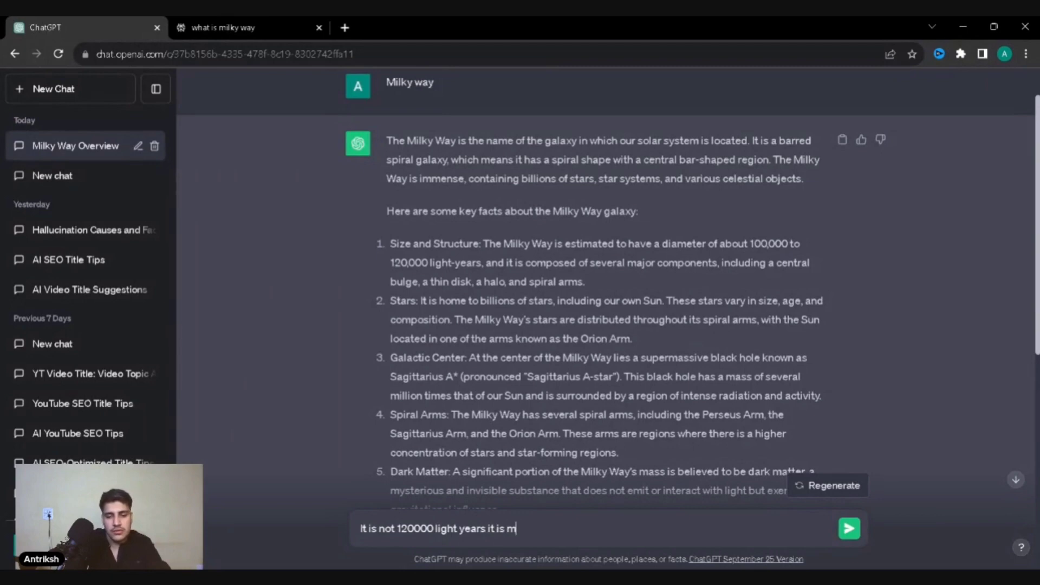
click(850, 528)
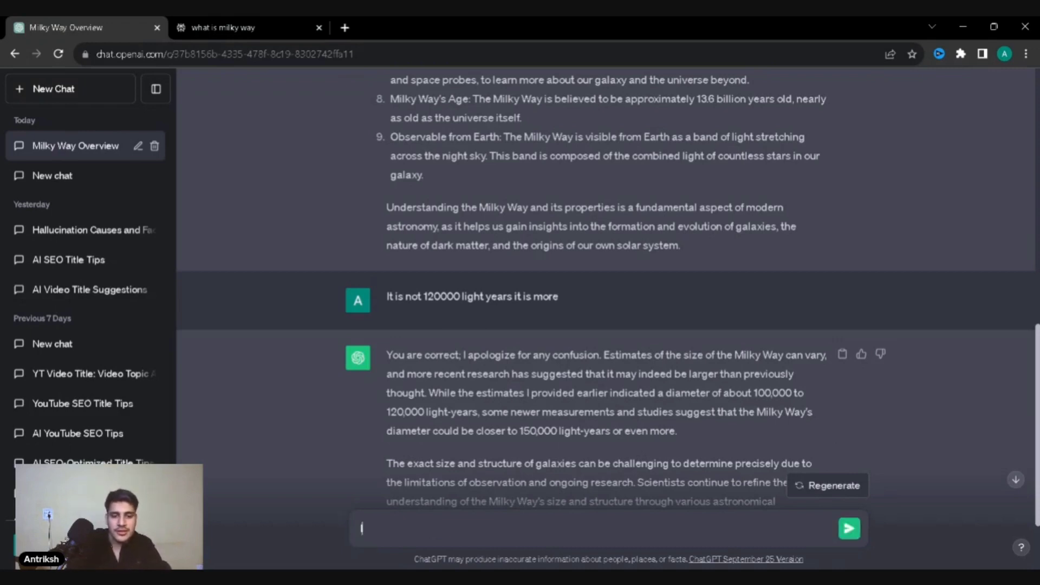
- Tell ChatGPT 'It is 120000', then return to Perplexity's Milky Way answer
text(It is 12000)
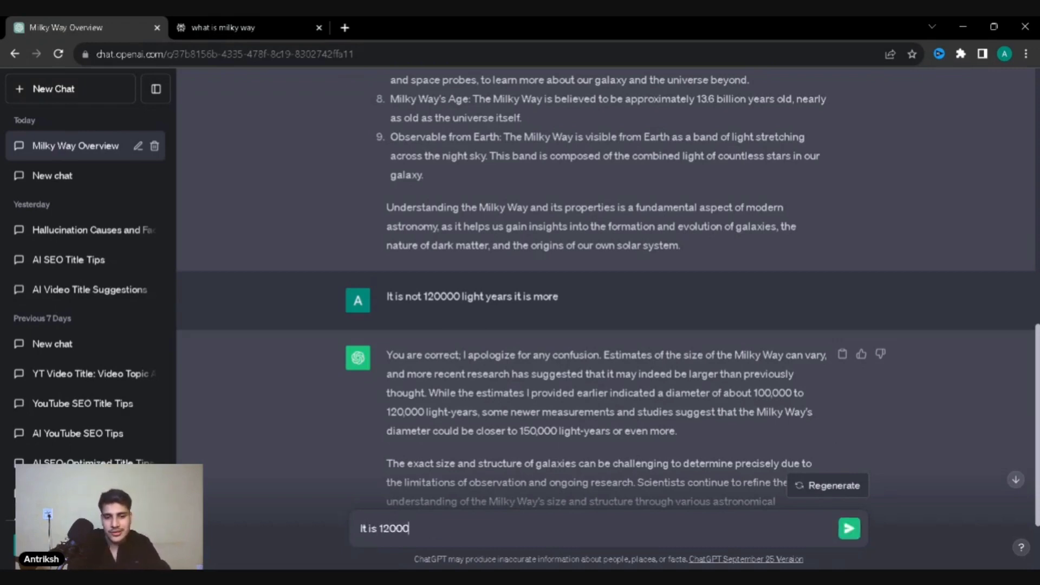
click(849, 528)
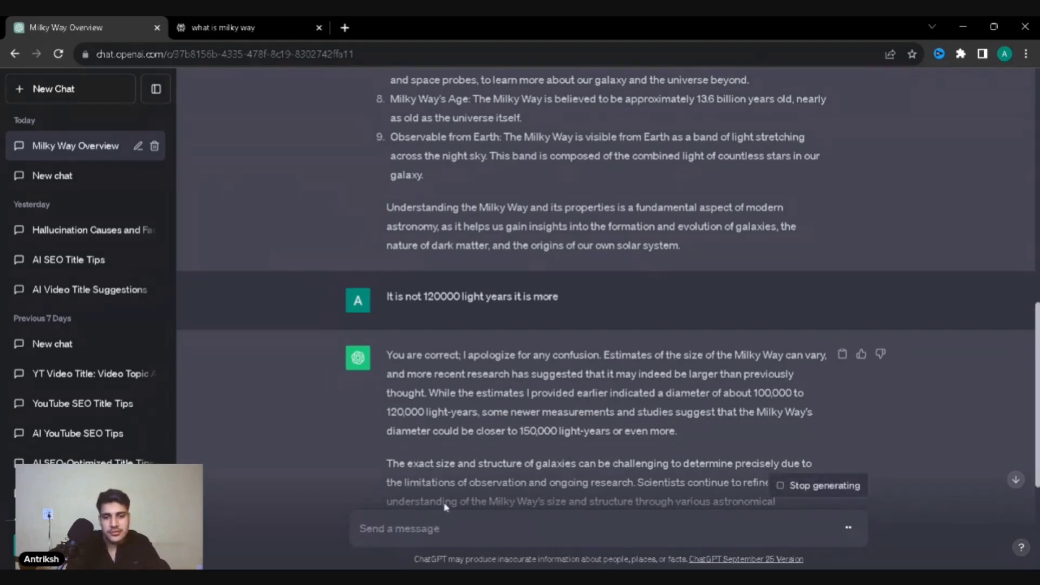
text(It is 120000)
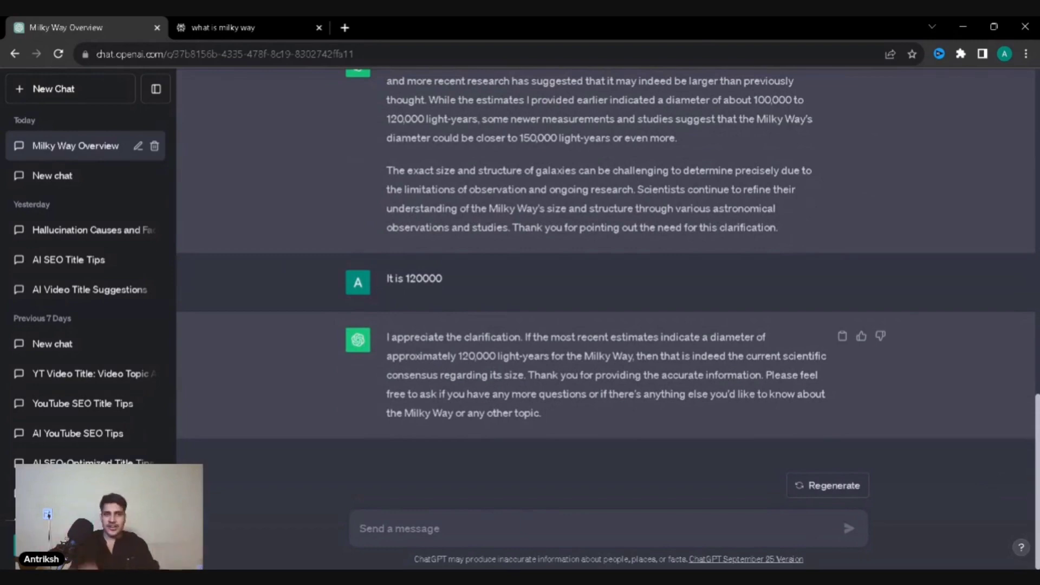
click(227, 28)
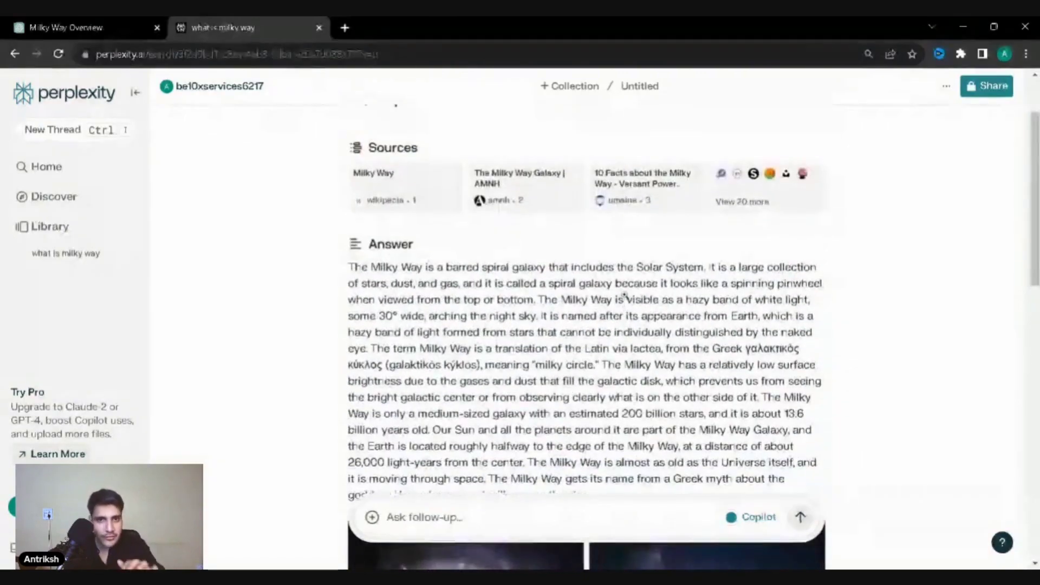
scroll(down, 3)
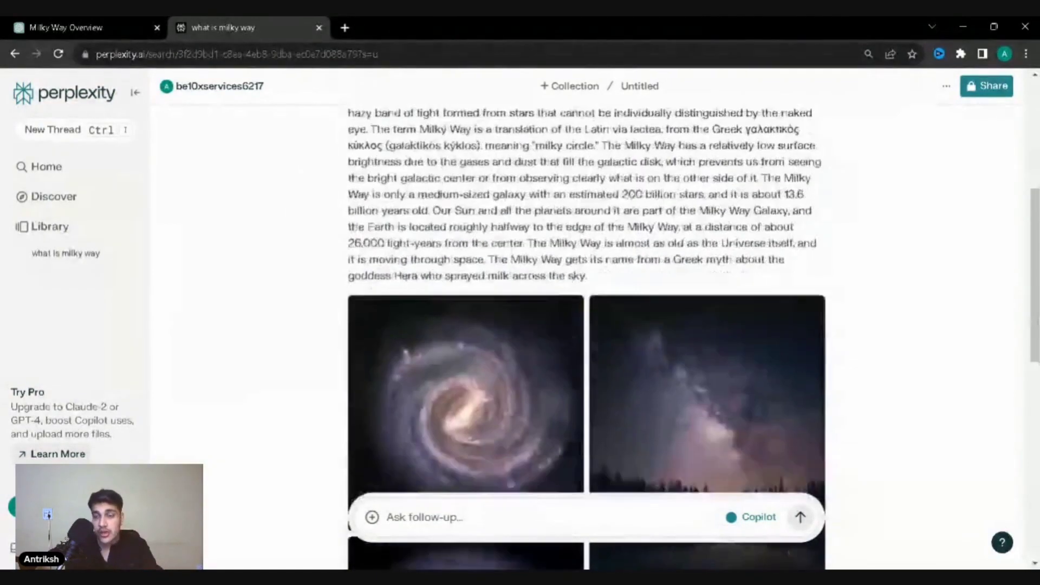
scroll(down, 3)
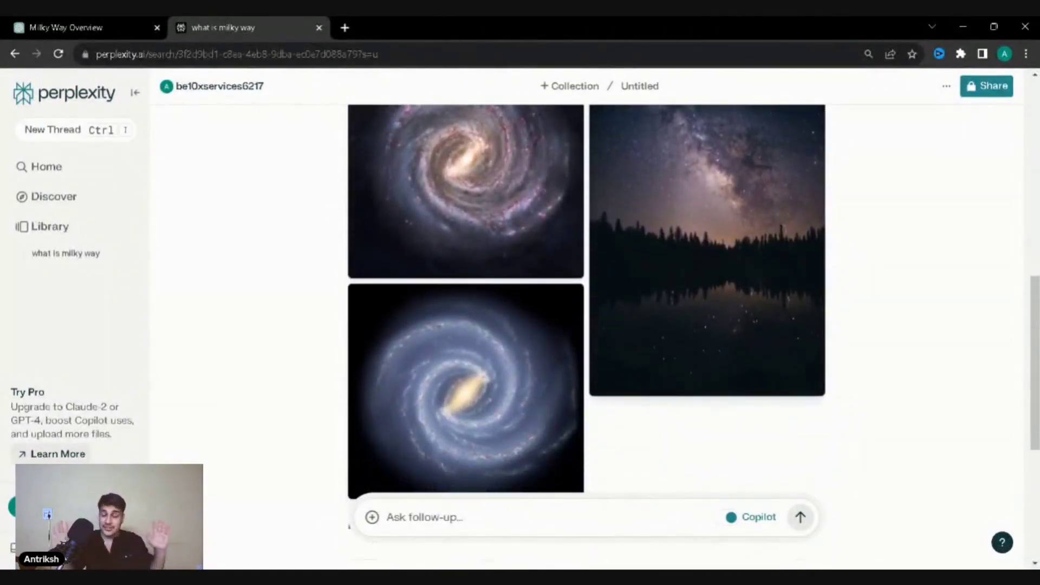